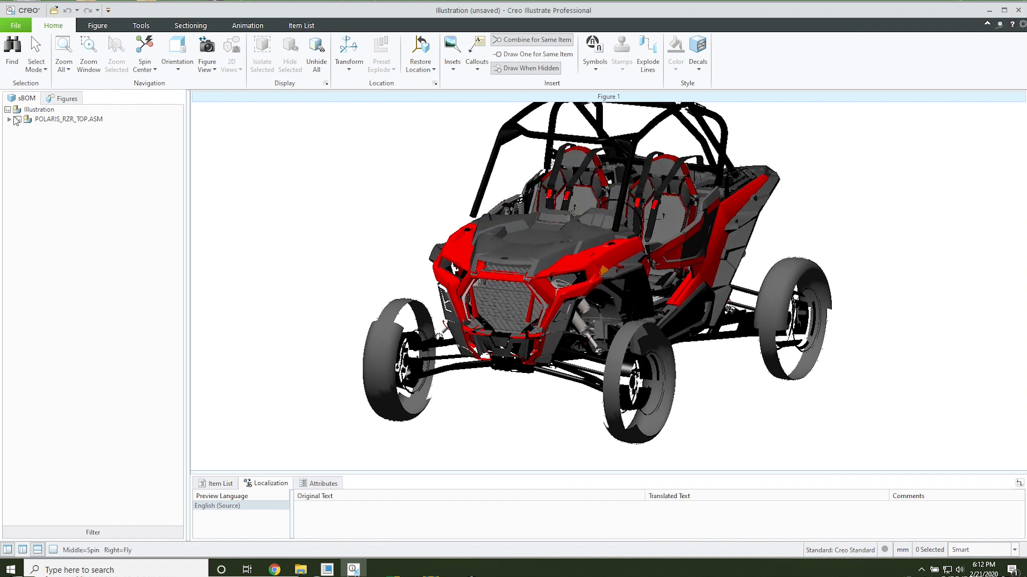
Expand POLARIS_RZR_TOP.ASM and select the E16008_GD_72IN_RR_3LINK_SKEL.ASM sub-assembly
{"action": "left_click", "coordinate": [13, 120]}
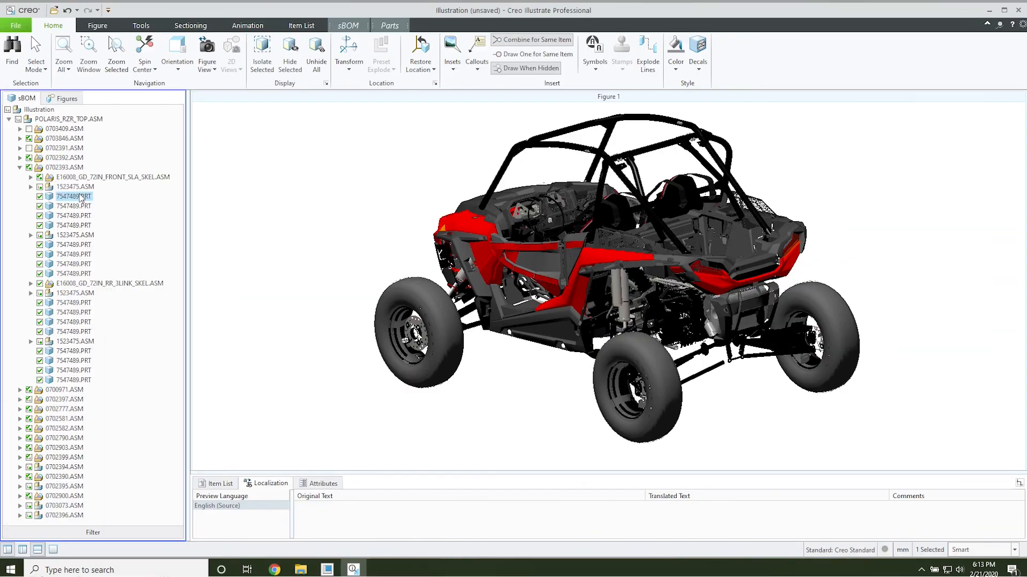
{"action": "left_click", "coordinate": [109, 283]}
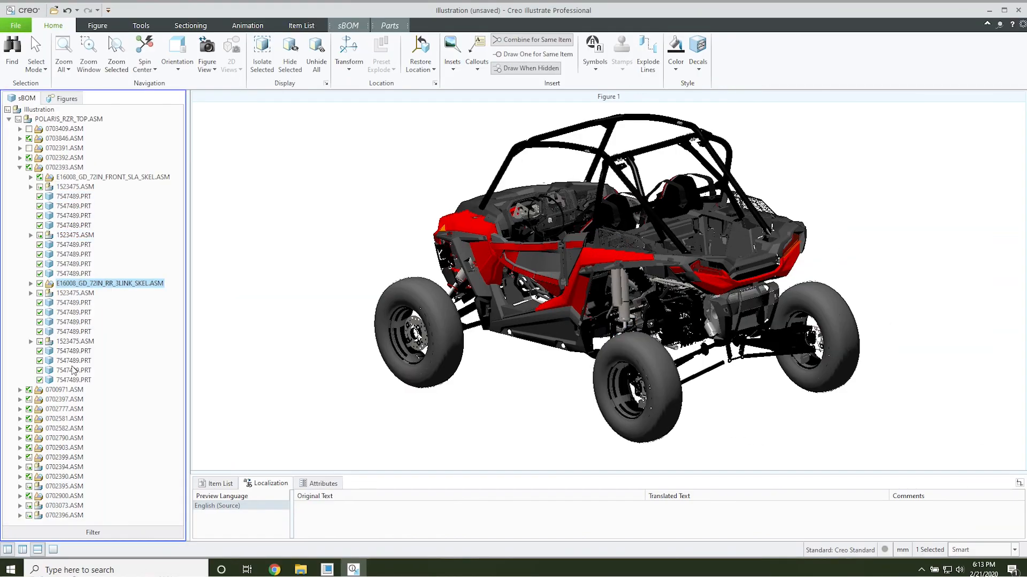
{"action": "right_click", "coordinate": [64, 389]}
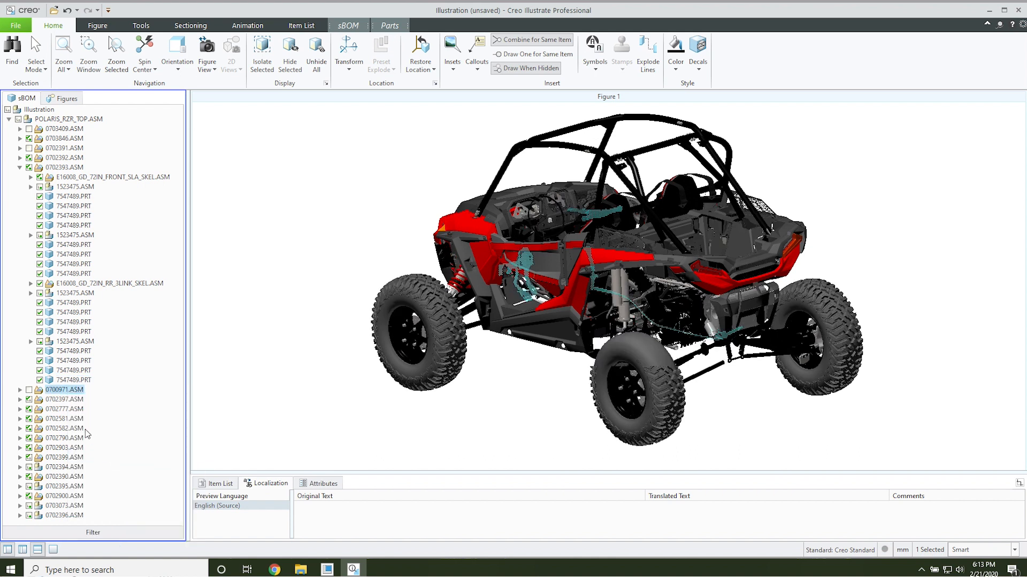
Hide sub-assemblies 0702397.ASM, 0702777.ASM and one more from the vehicle
{"action": "right_click", "coordinate": [63, 399]}
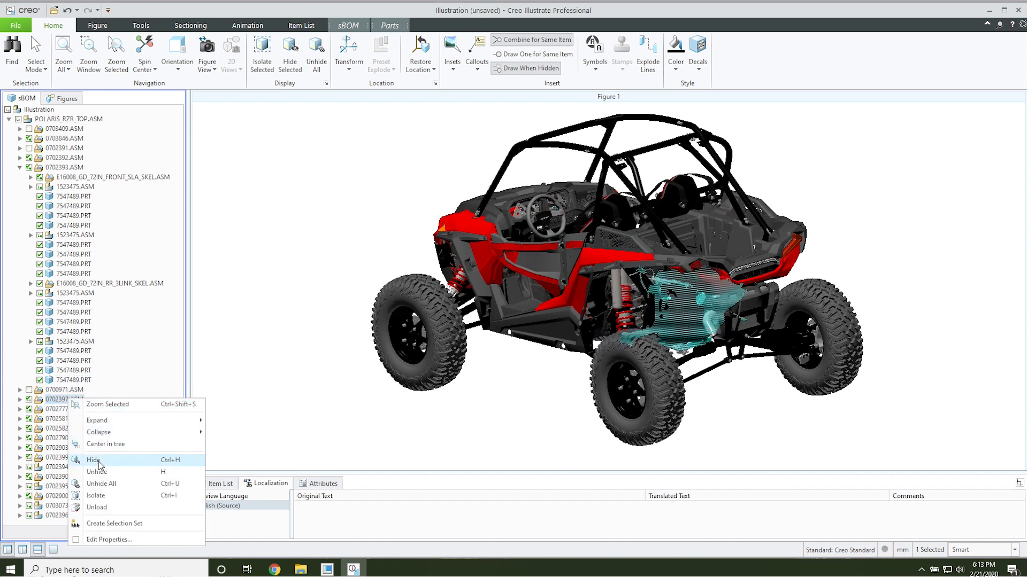
{"action": "left_click", "coordinate": [94, 460]}
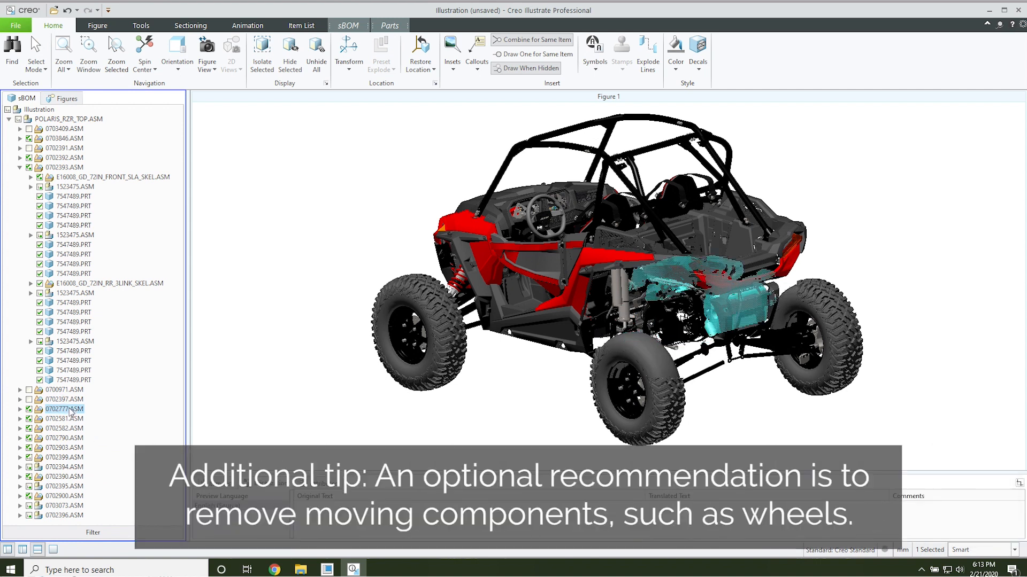
{"action": "left_click", "coordinate": [63, 419]}
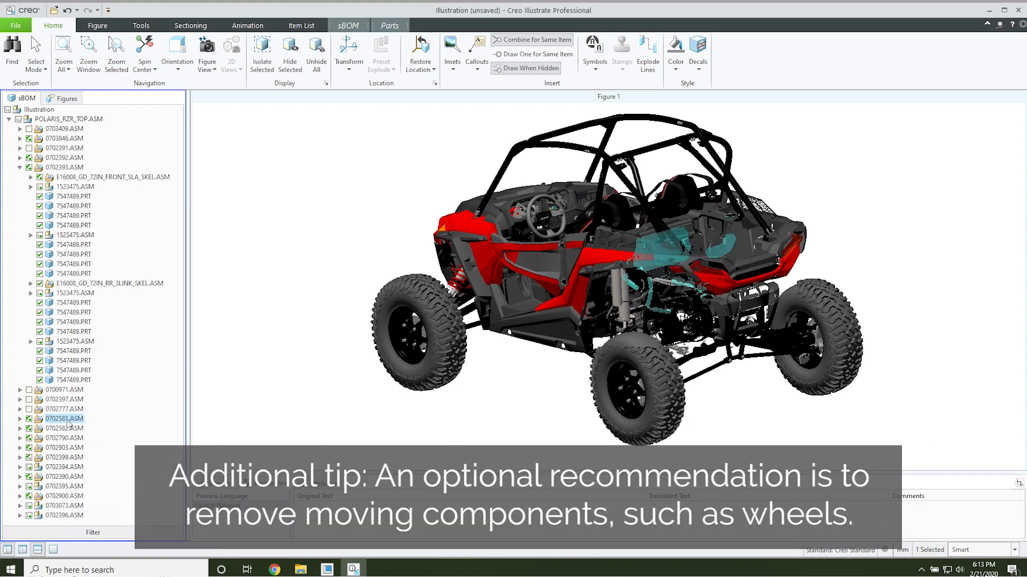
{"action": "left_click", "coordinate": [62, 428]}
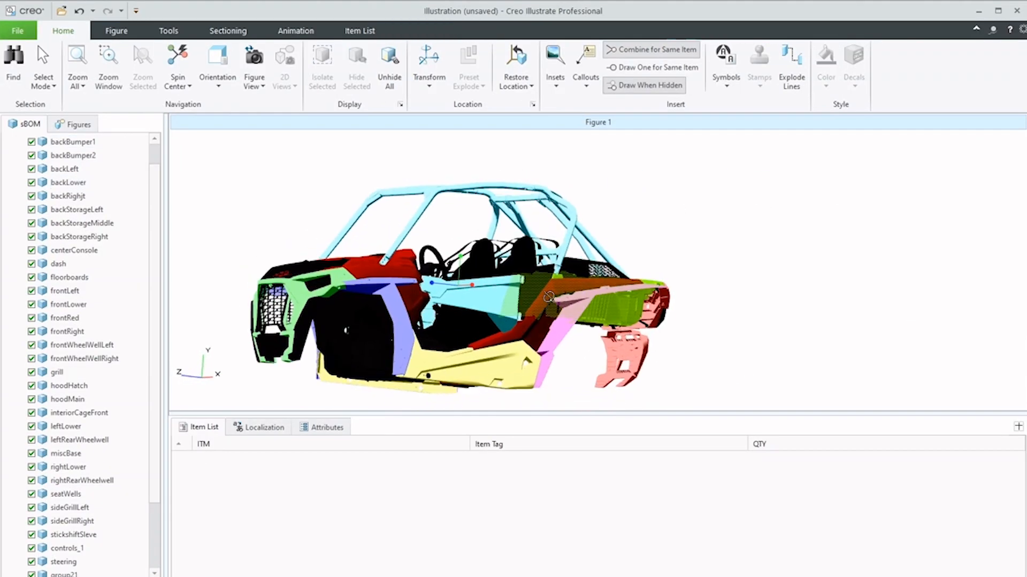
{"action": "left_click_drag", "start_coordinate": [550, 295], "coordinate": [543, 314]}
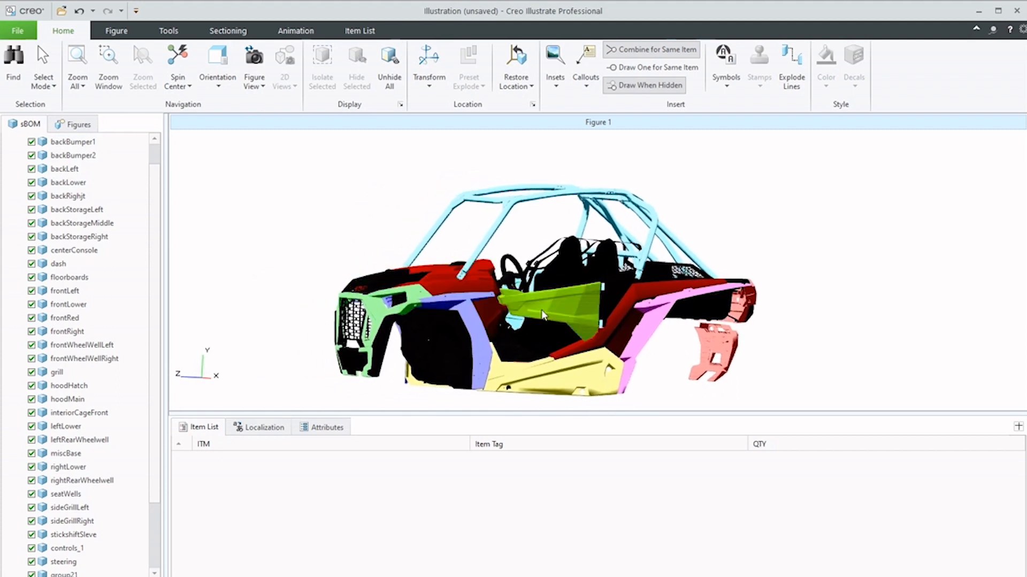
{"action": "left_click", "coordinate": [17, 31]}
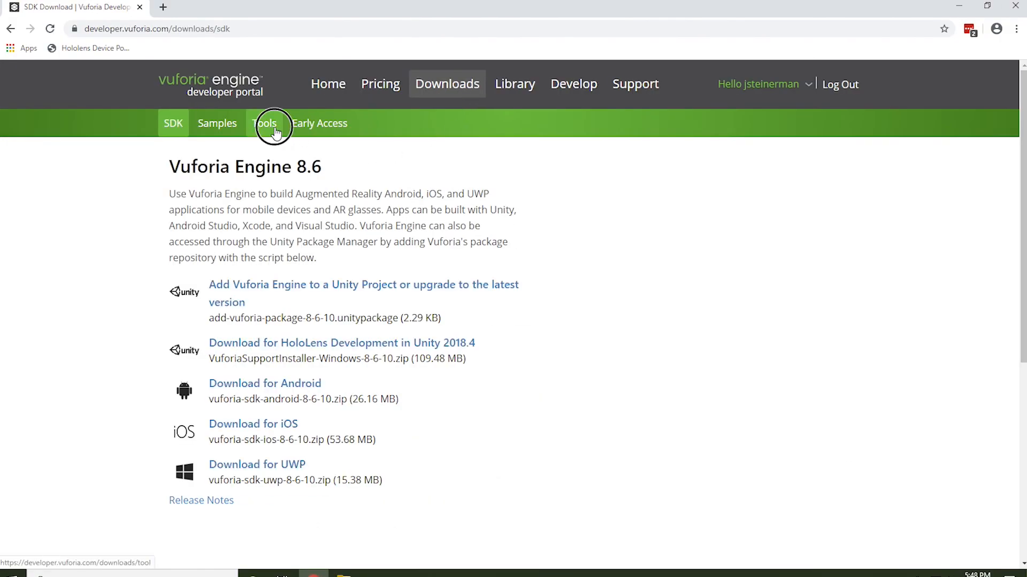
Download the Model Target Generator from Tools and create the RZR Chassis Full-scale model target
{"action": "left_click", "coordinate": [264, 123]}
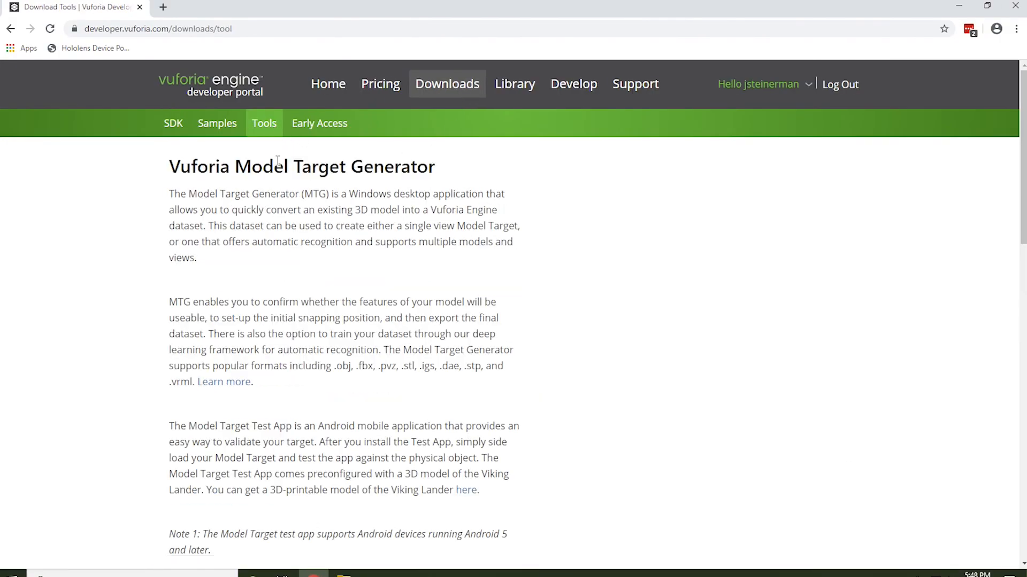
{"action": "mouse_move", "coordinate": [418, 224]}
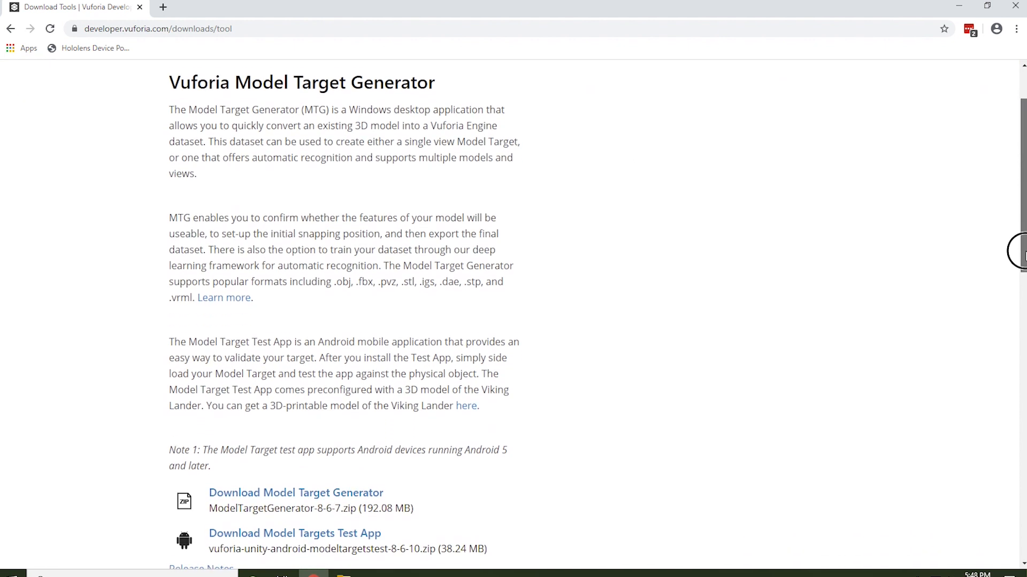
{"action": "scroll", "scroll_direction": "down", "scroll_amount": 3}
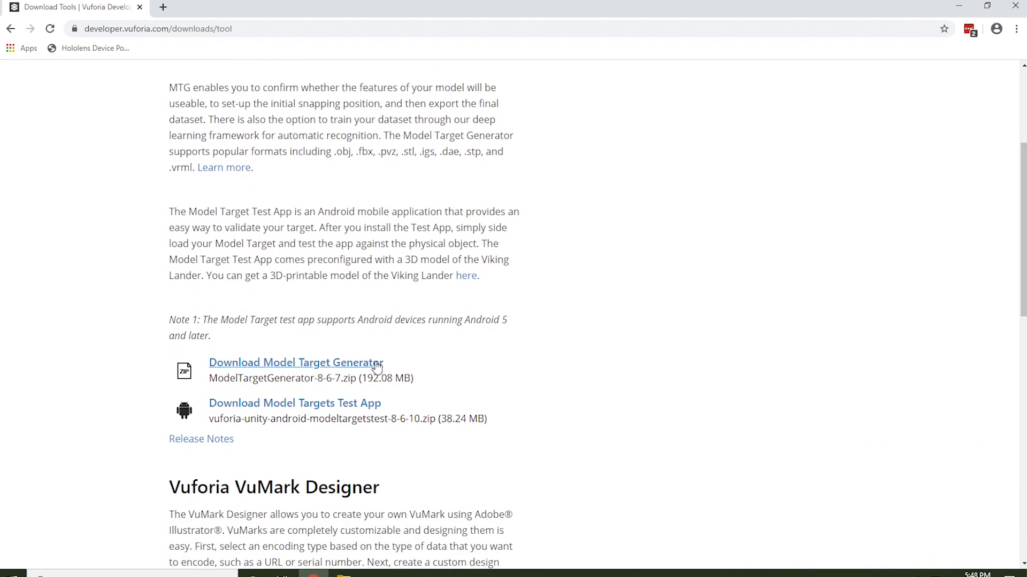
{"action": "left_click", "coordinate": [295, 363]}
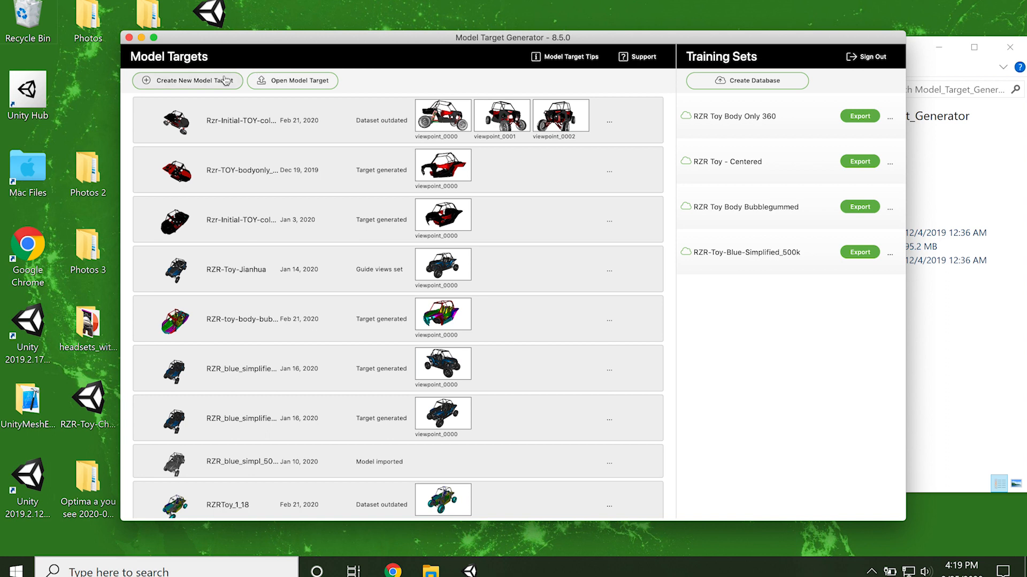
{"action": "left_click", "coordinate": [186, 81]}
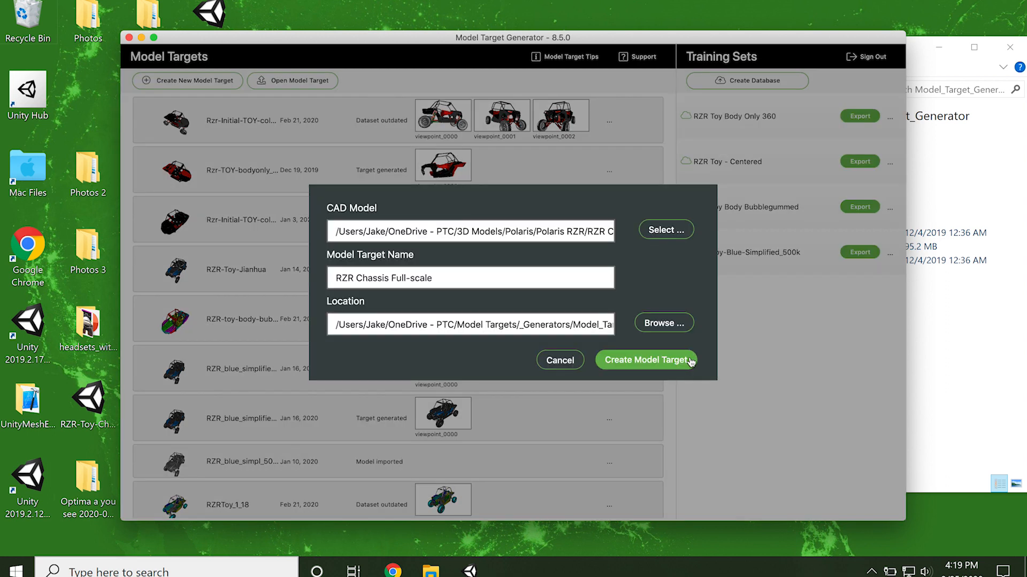
{"action": "left_click", "coordinate": [646, 360]}
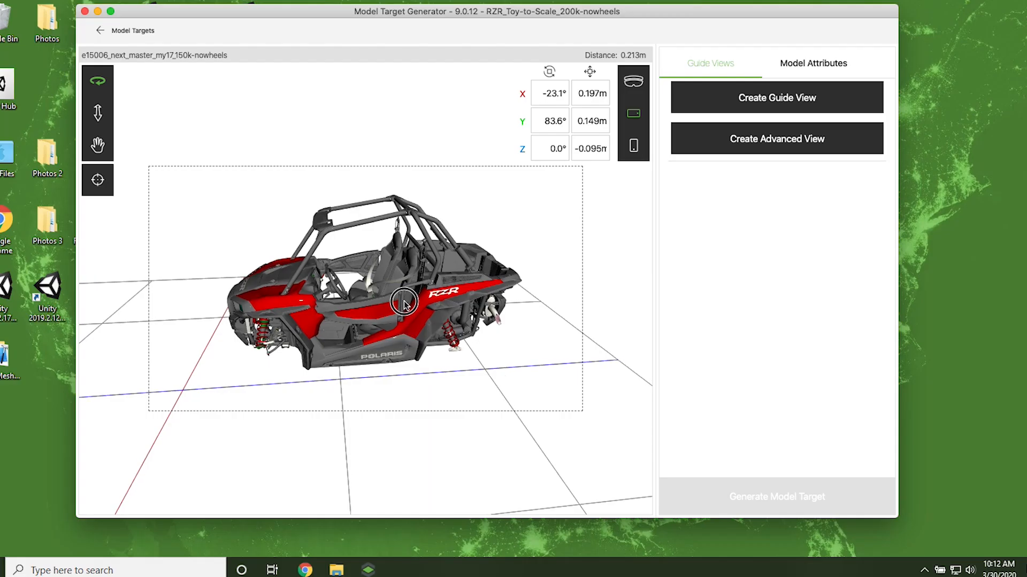
{"action": "left_click_drag", "start_coordinate": [402, 303], "coordinate": [347, 294]}
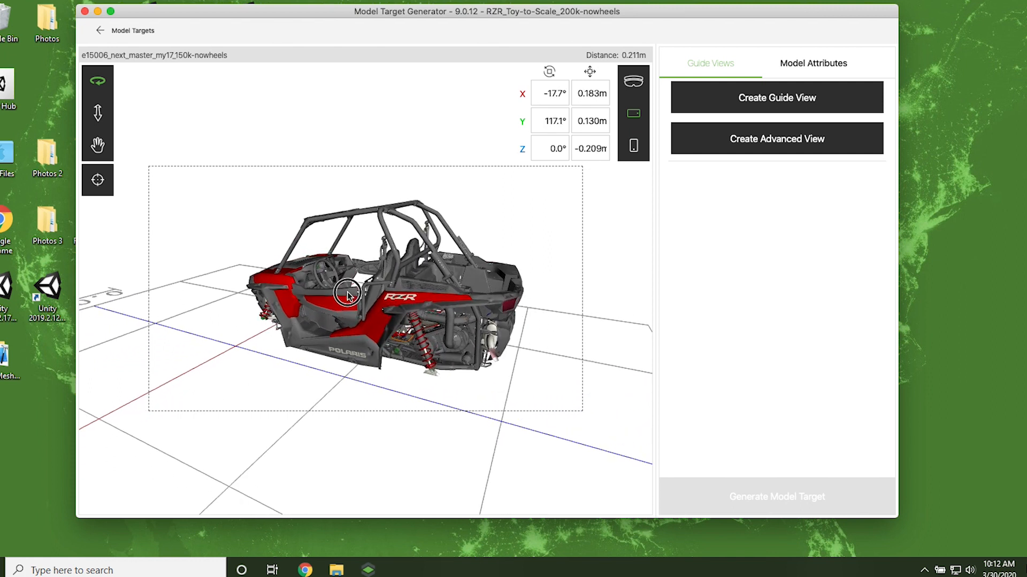
{"action": "left_click_drag", "start_coordinate": [348, 295], "coordinate": [283, 301]}
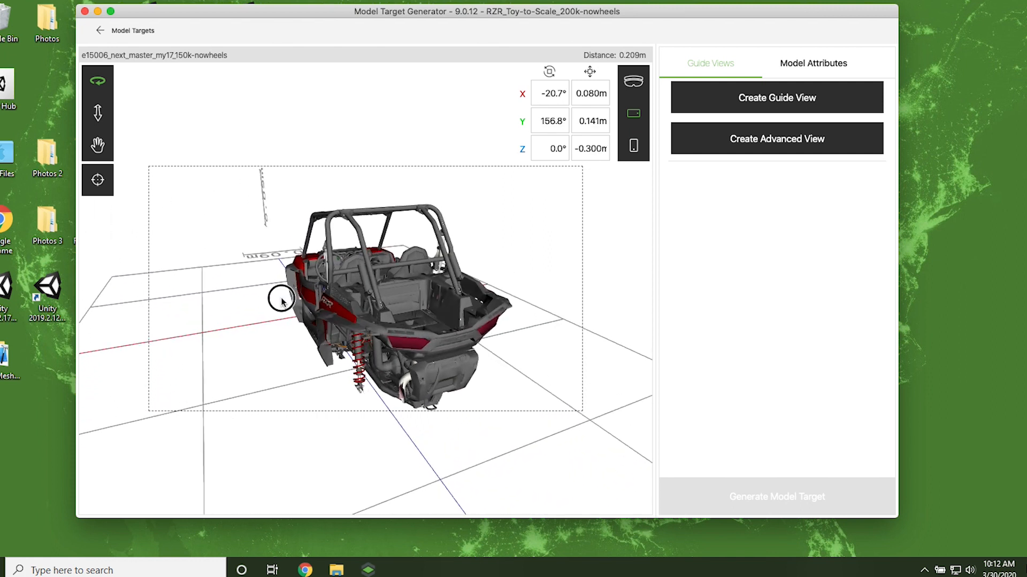
{"action": "left_click_drag", "start_coordinate": [282, 301], "coordinate": [435, 285]}
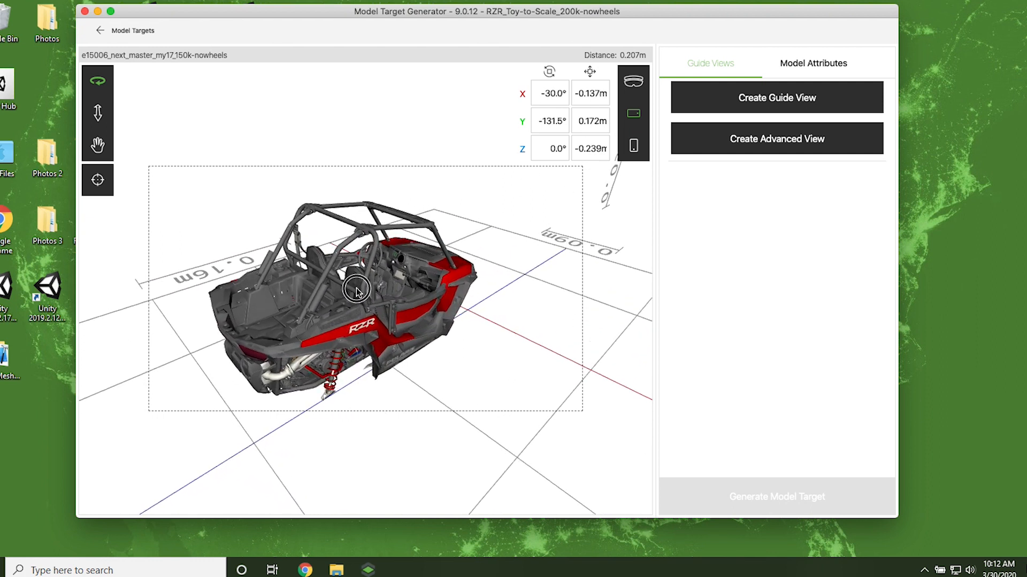
{"action": "left_click_drag", "start_coordinate": [357, 292], "coordinate": [481, 303]}
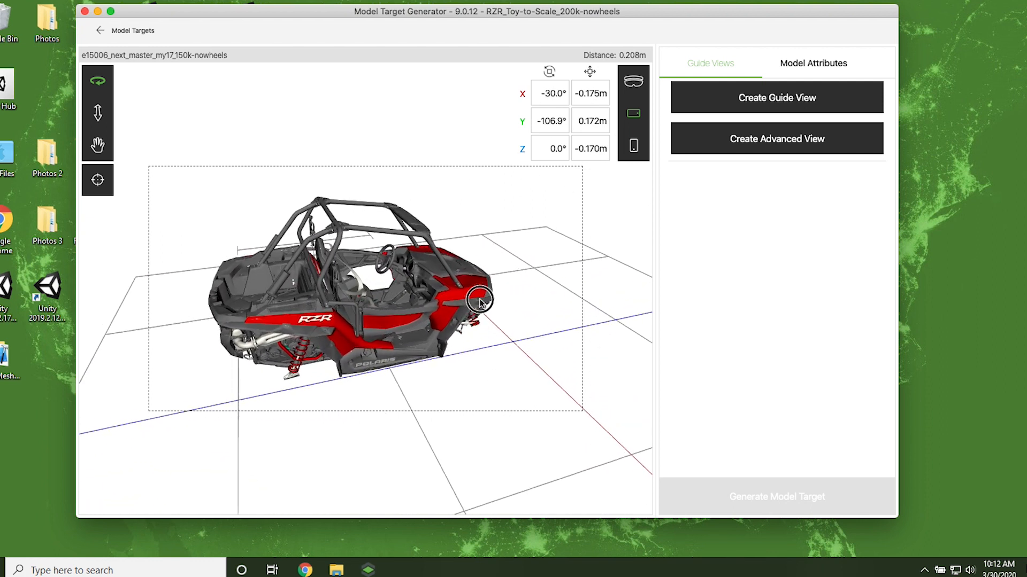
{"action": "left_click_drag", "start_coordinate": [481, 302], "coordinate": [393, 282]}
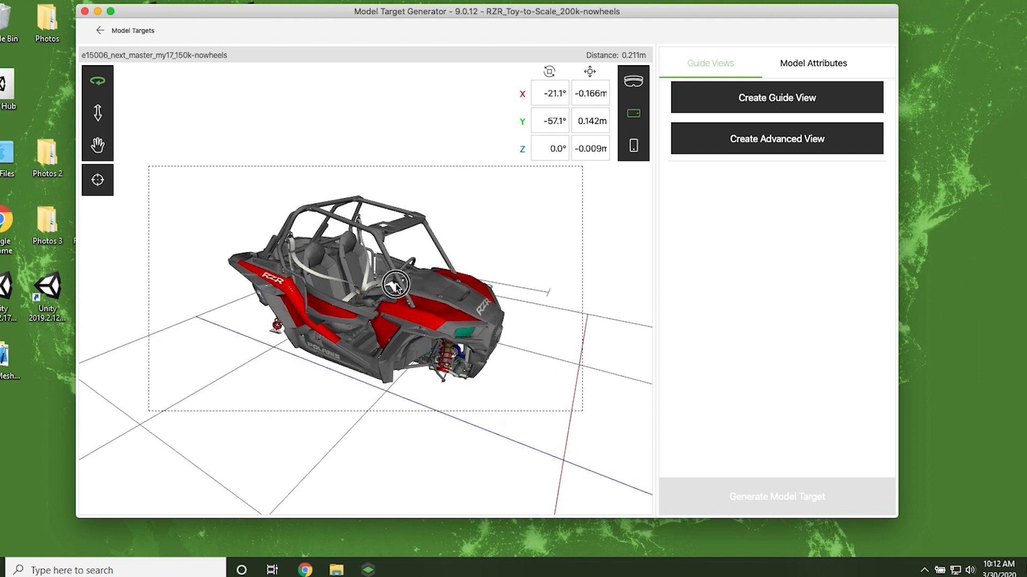
{"action": "left_click_drag", "start_coordinate": [397, 285], "coordinate": [325, 271]}
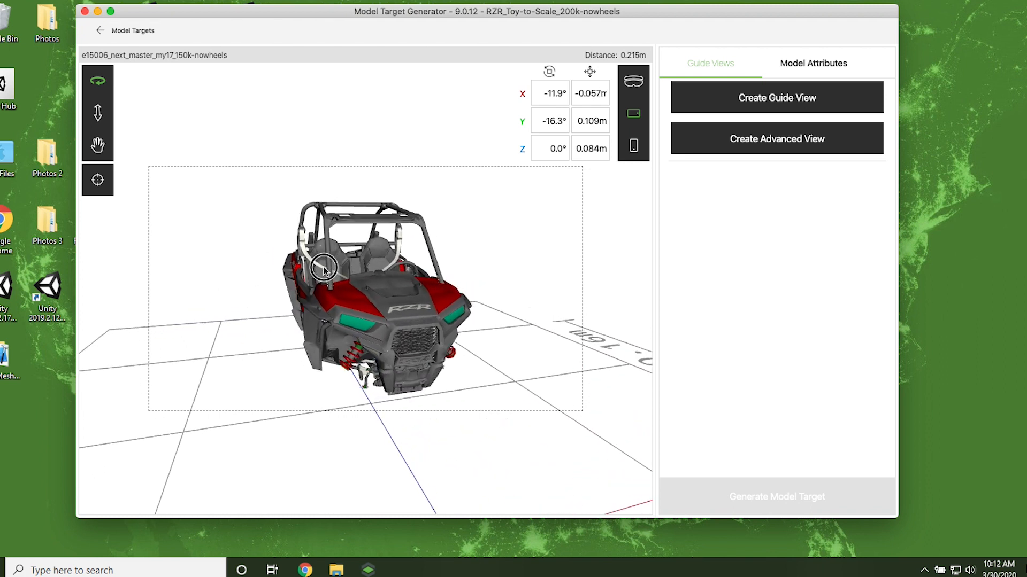
{"action": "left_click_drag", "start_coordinate": [324, 272], "coordinate": [341, 304]}
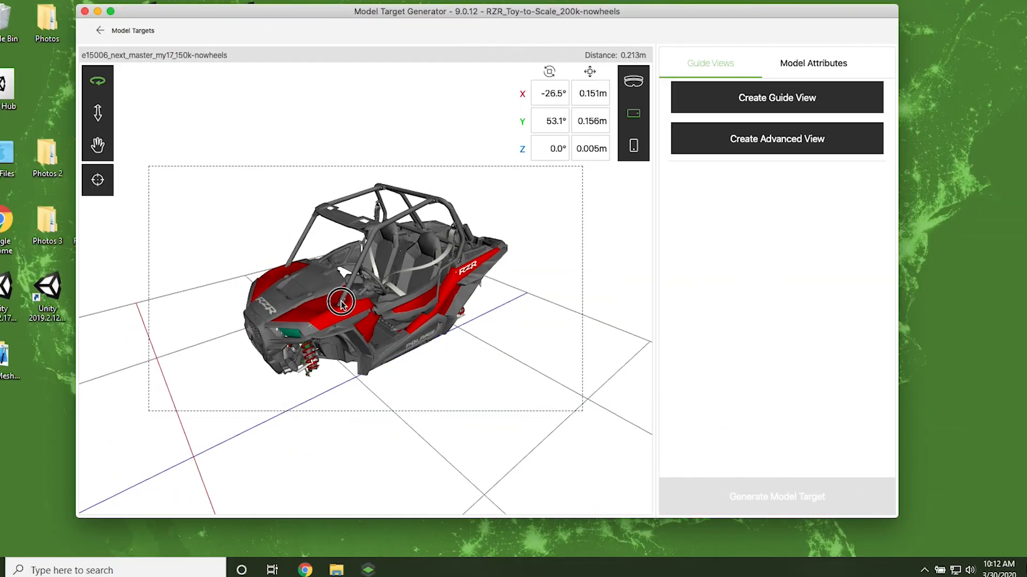
Set the RZR model's file units to Meters and its motion hint to Adaptive
{"action": "left_click", "coordinate": [813, 63]}
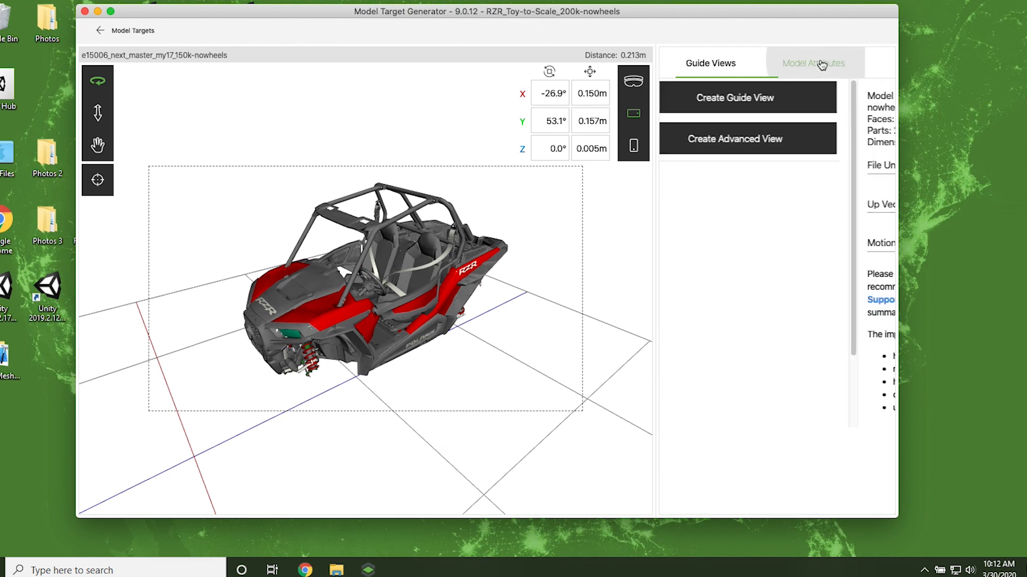
{"action": "left_click", "coordinate": [813, 63]}
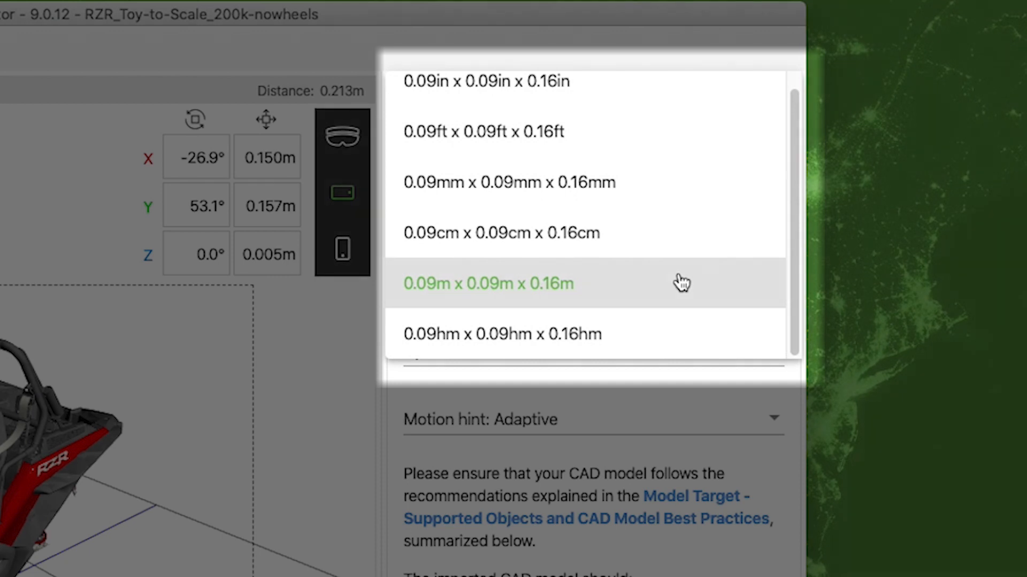
{"action": "left_click", "coordinate": [488, 283]}
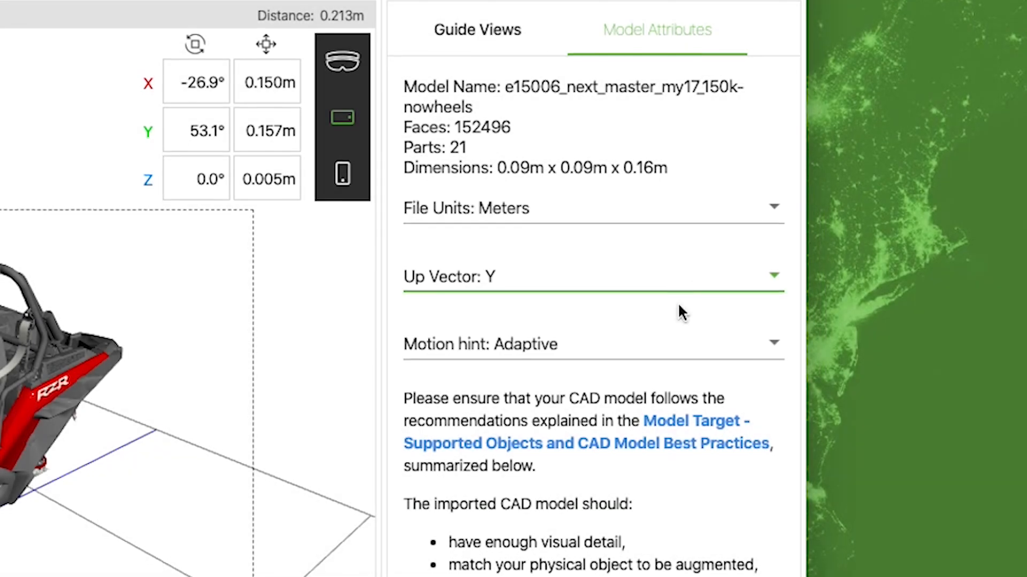
{"action": "left_click", "coordinate": [593, 344]}
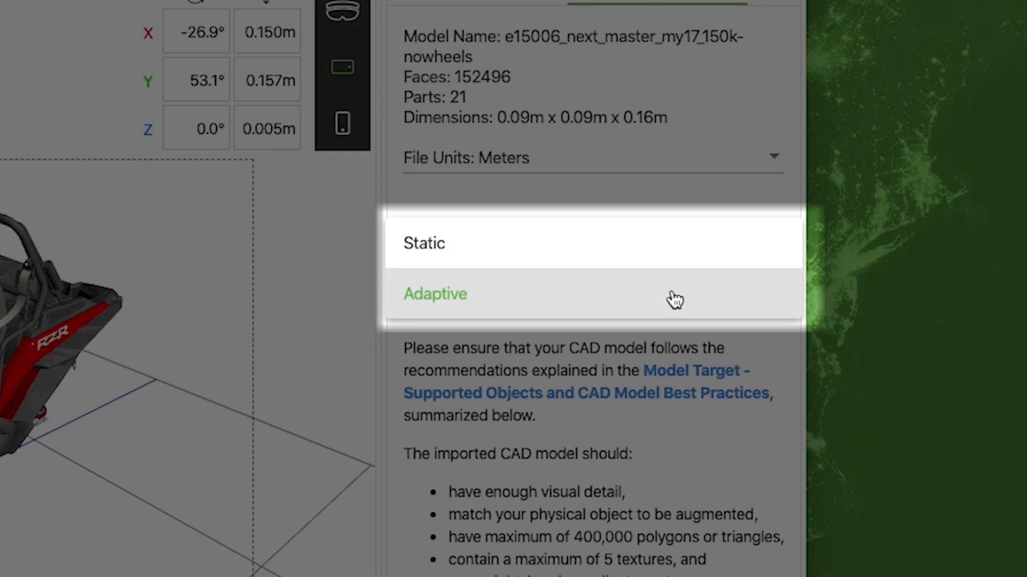
{"action": "left_click", "coordinate": [436, 293]}
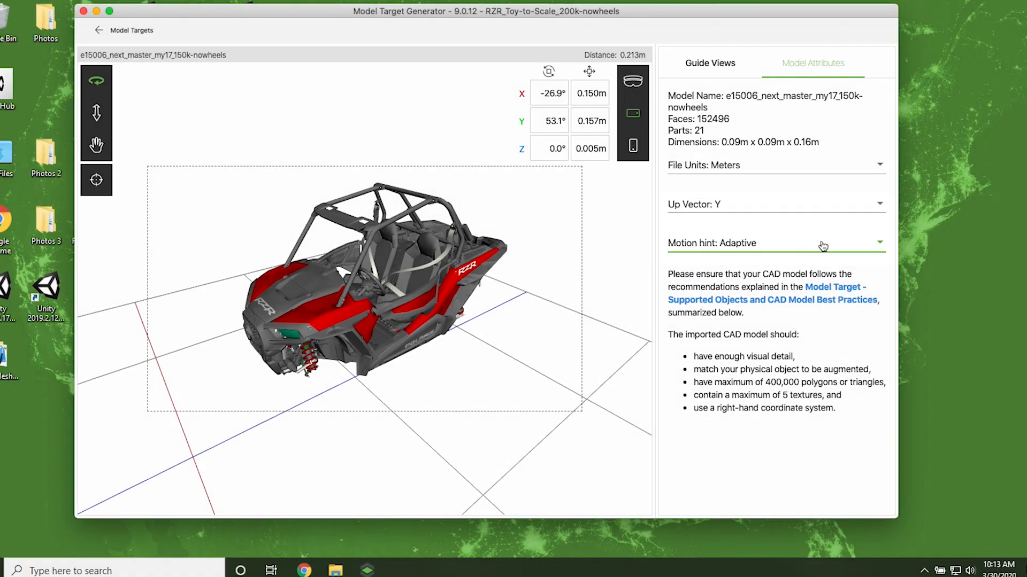
Start generating the model target from the Guide Views list with viewpoint_0000
{"action": "left_click", "coordinate": [710, 63]}
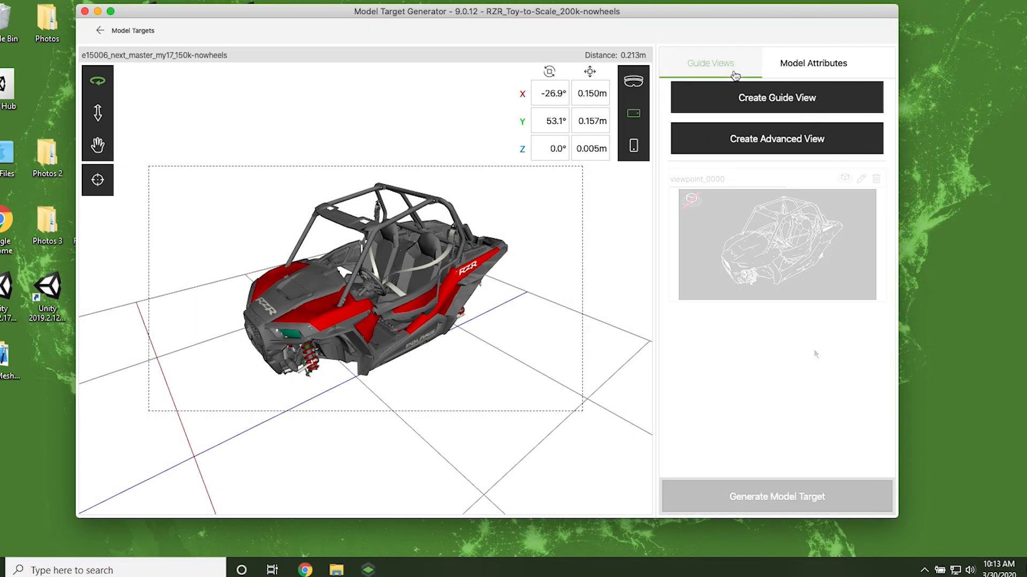
{"action": "left_click", "coordinate": [776, 497]}
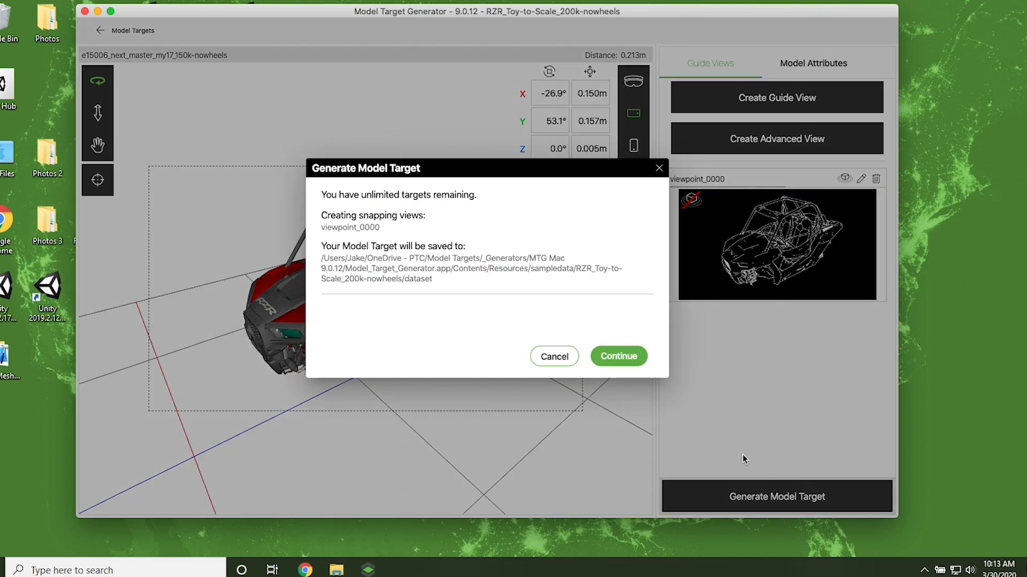
{"action": "mouse_move", "coordinate": [632, 364]}
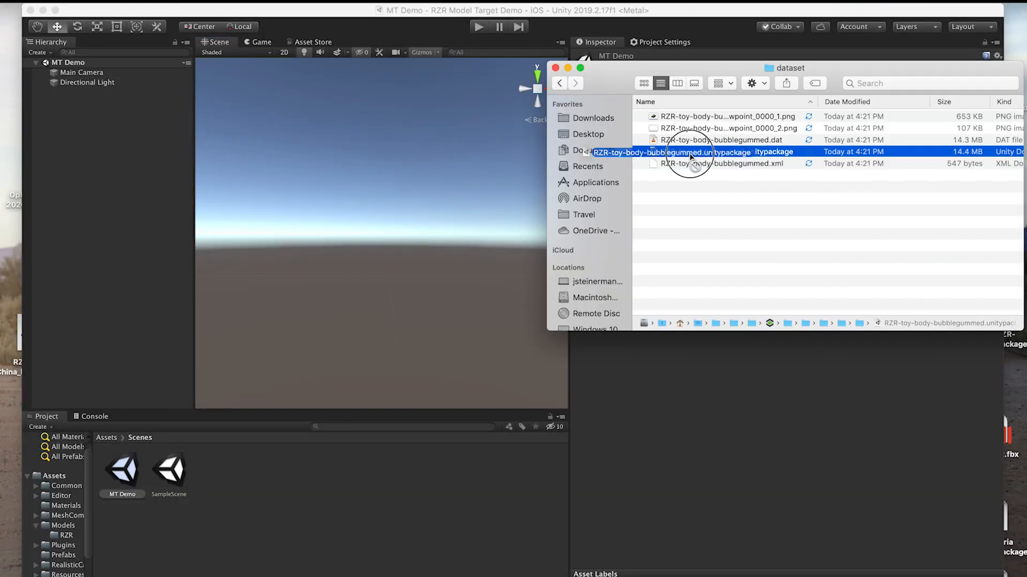
Import the RZR-toy-body-bubblegummed .unitypackage files into the MT Demo project
{"action": "double_click", "coordinate": [690, 151]}
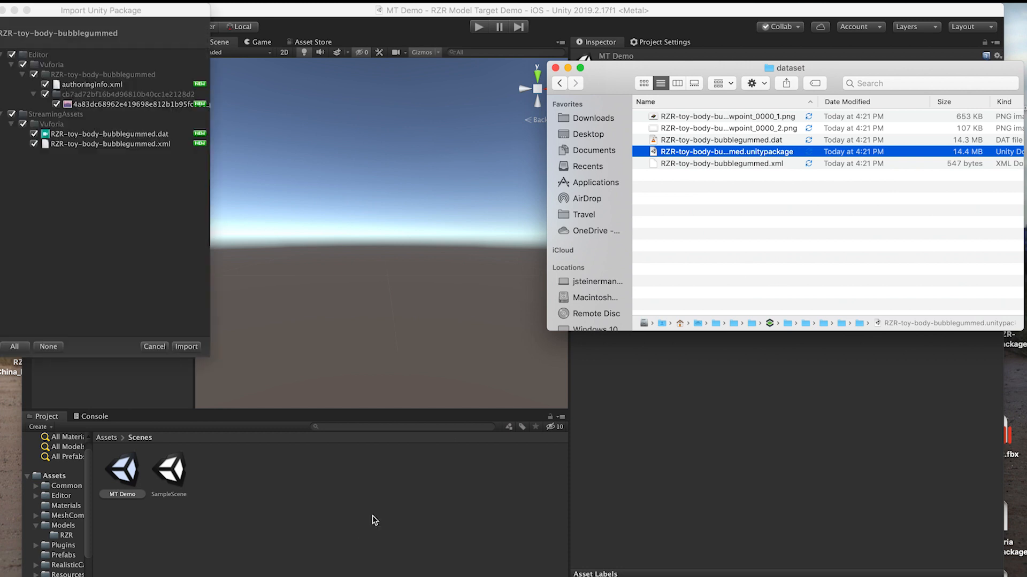
{"action": "left_click", "coordinate": [186, 346]}
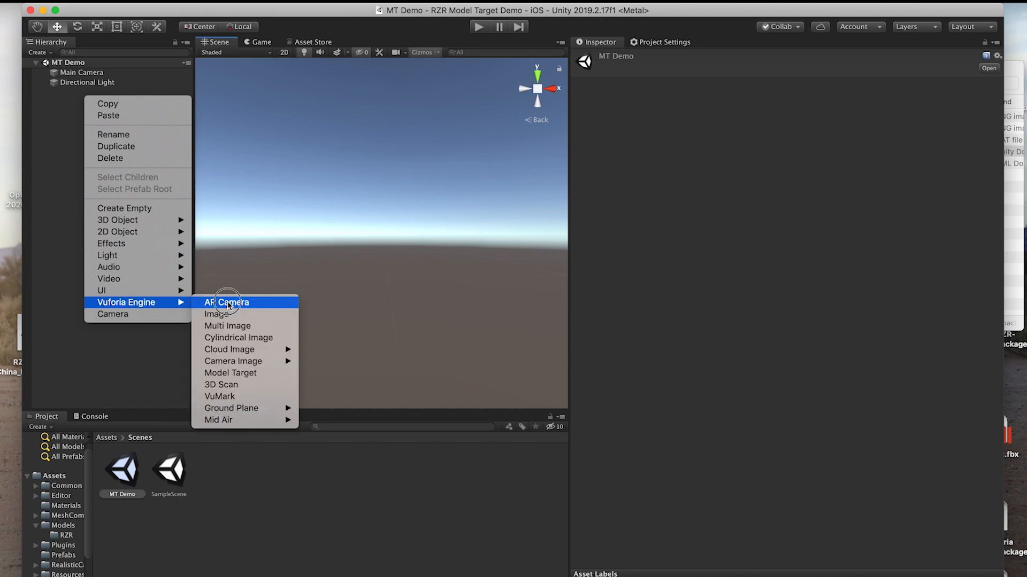
Add a Vuforia ARCamera, delete the Main Camera, and open Vuforia Engine configuration
{"action": "left_click", "coordinate": [226, 303]}
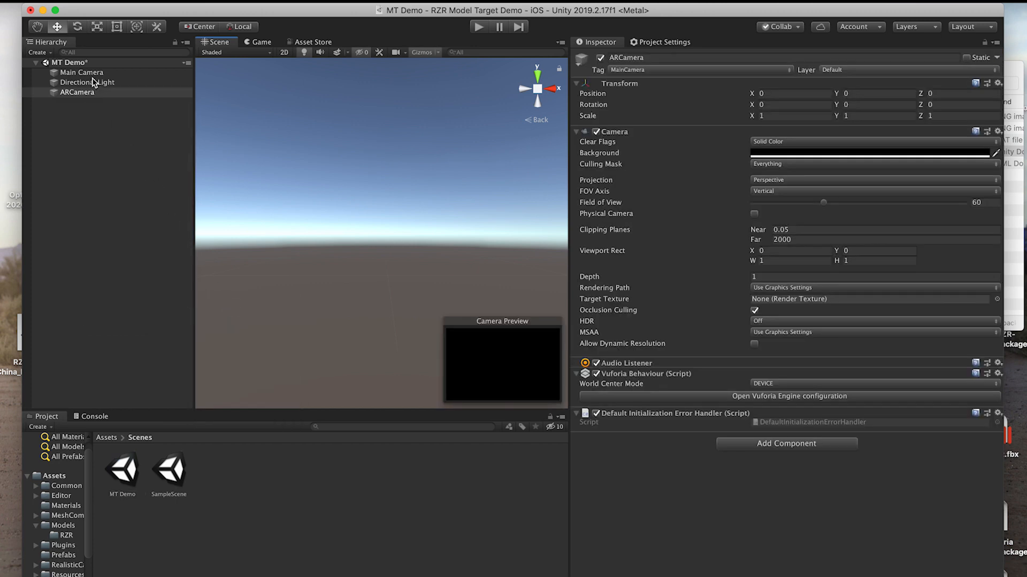
{"action": "right_click", "coordinate": [80, 73]}
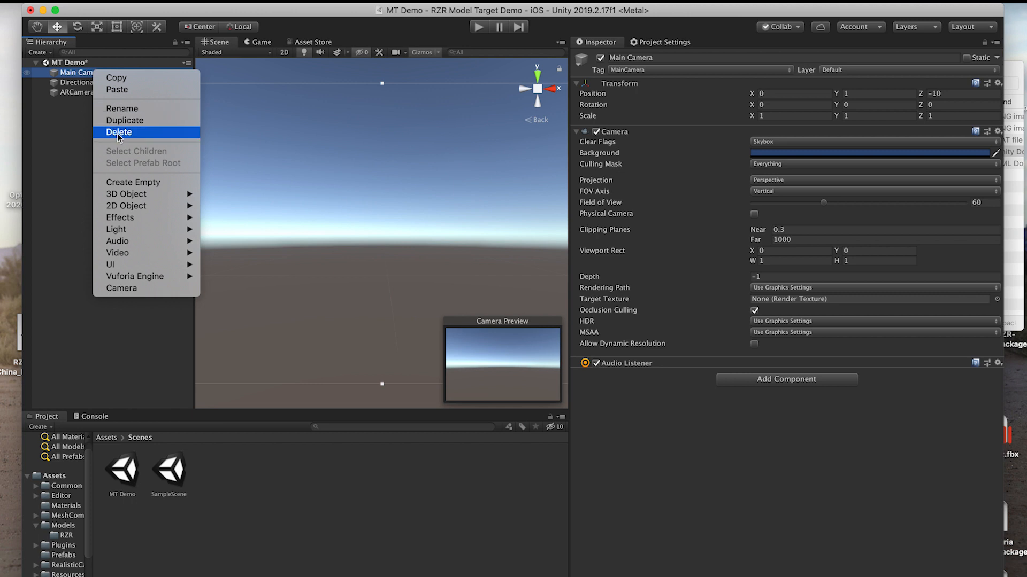
{"action": "left_click", "coordinate": [119, 132]}
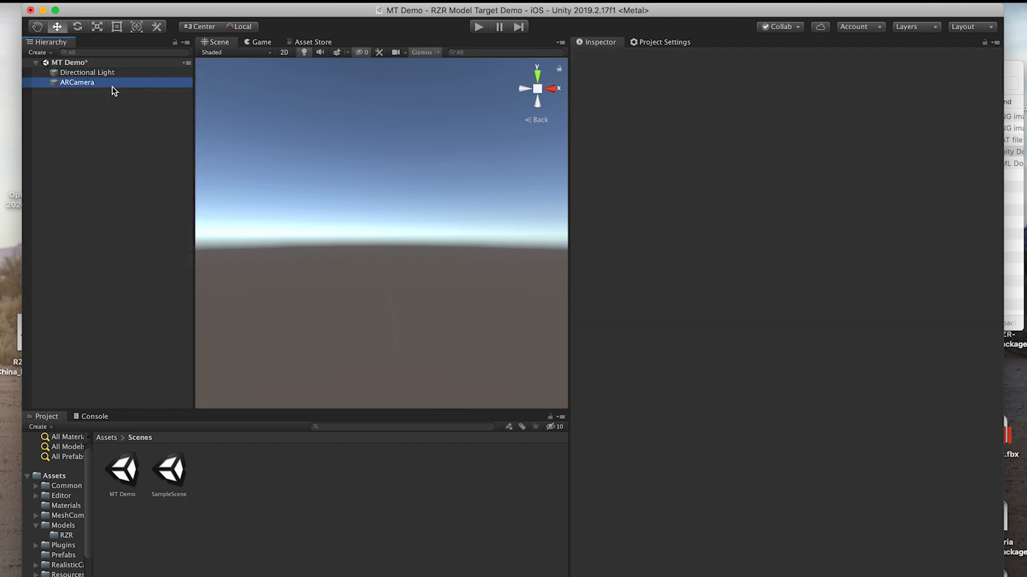
{"action": "left_click", "coordinate": [77, 83]}
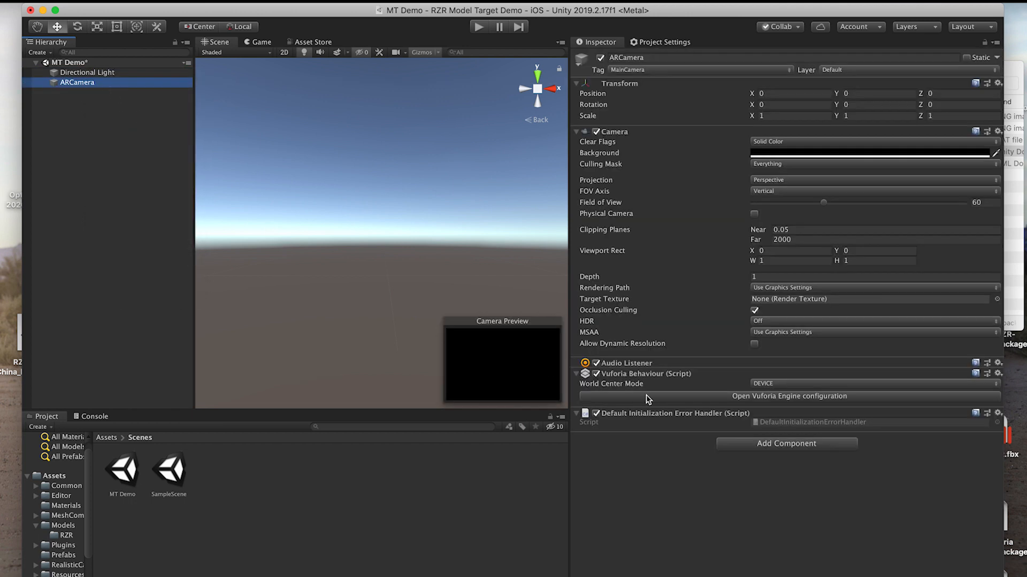
{"action": "left_click", "coordinate": [789, 396]}
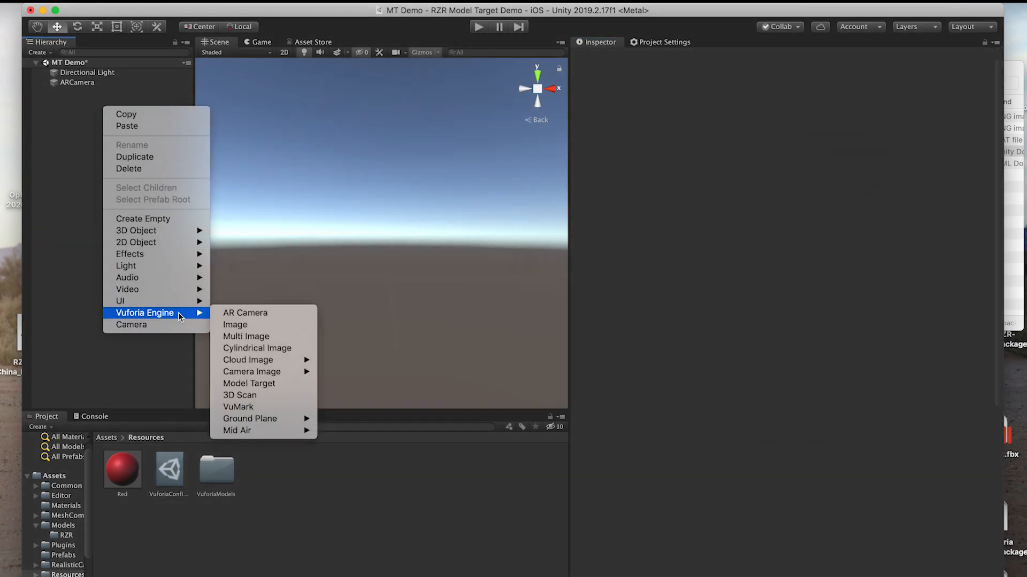
{"action": "mouse_move", "coordinate": [131, 325]}
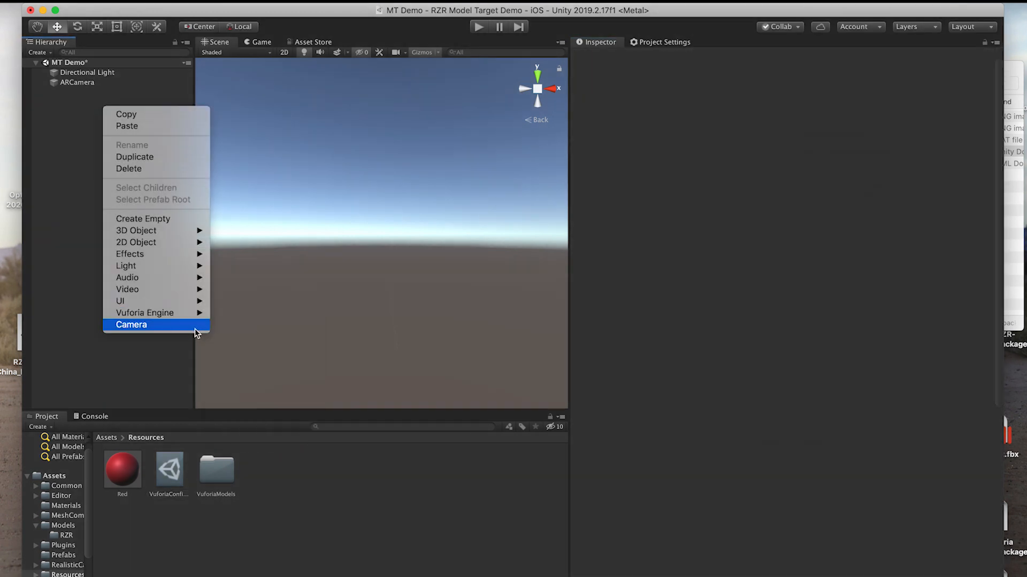
{"action": "mouse_move", "coordinate": [145, 313]}
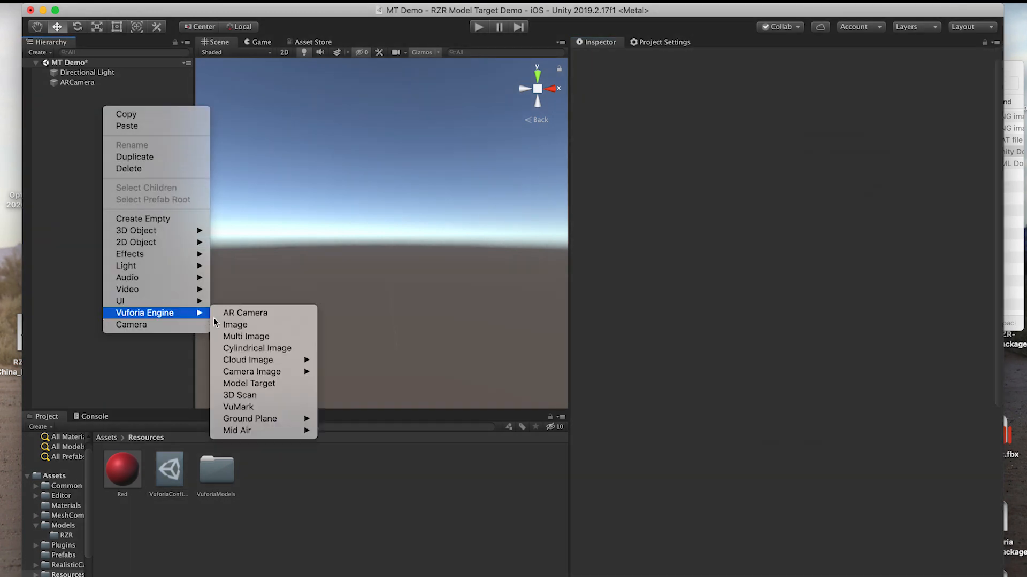
{"action": "mouse_move", "coordinate": [264, 384]}
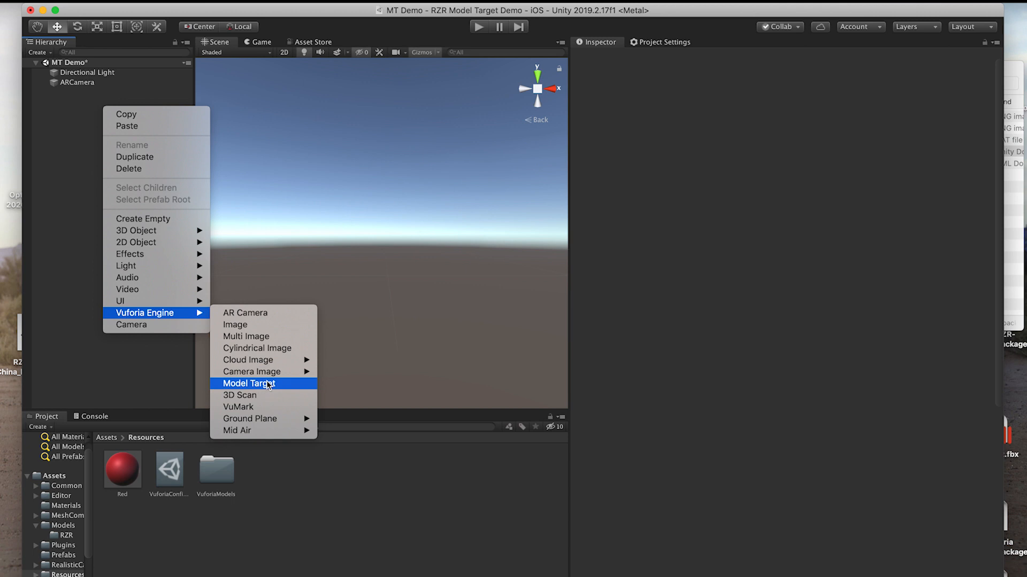
Add a Vuforia ModelTarget and set its database to RZR-toy-body-bubblegummed
{"action": "left_click", "coordinate": [260, 384]}
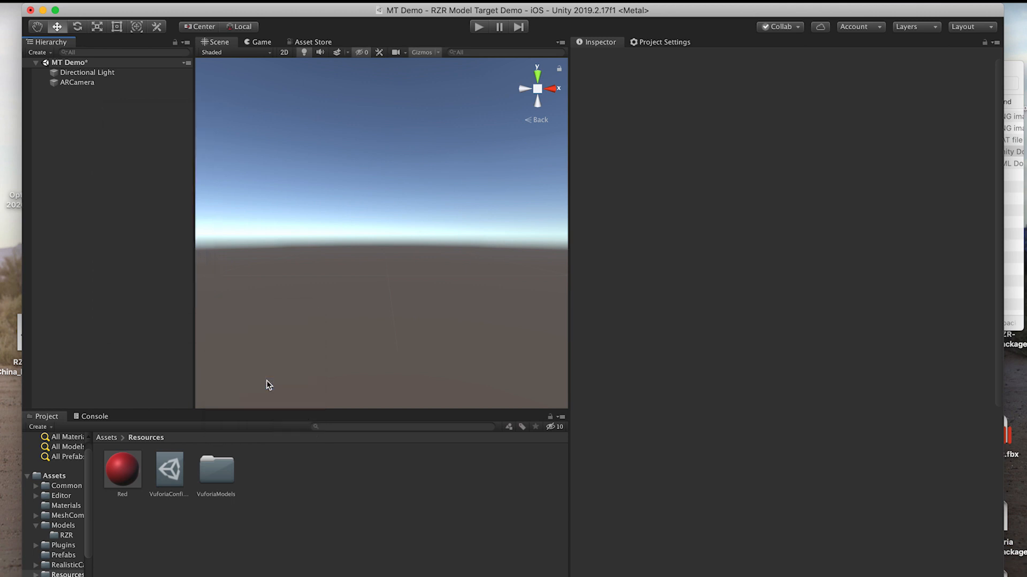
{"action": "left_click", "coordinate": [81, 92]}
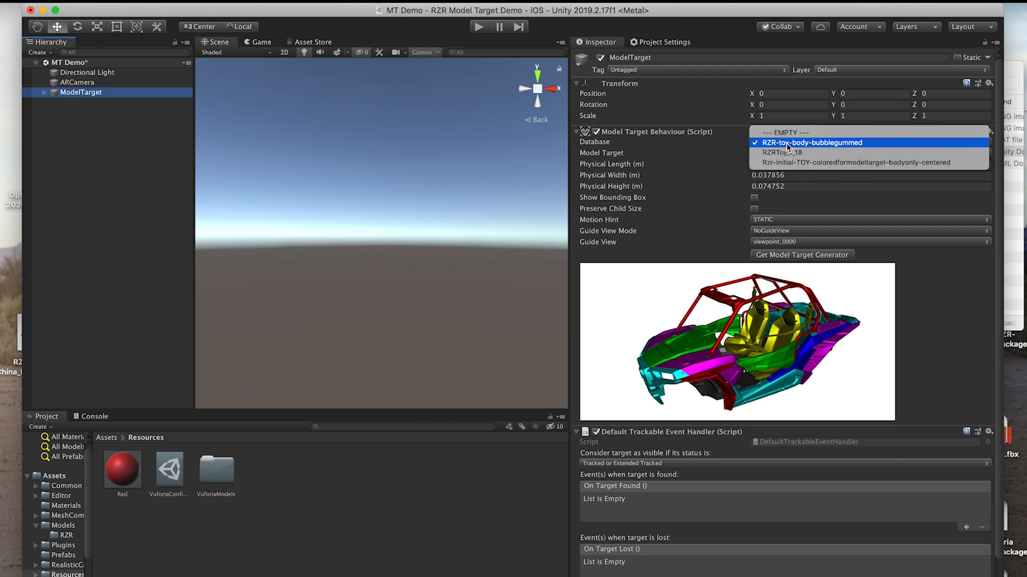
{"action": "left_click", "coordinate": [811, 142]}
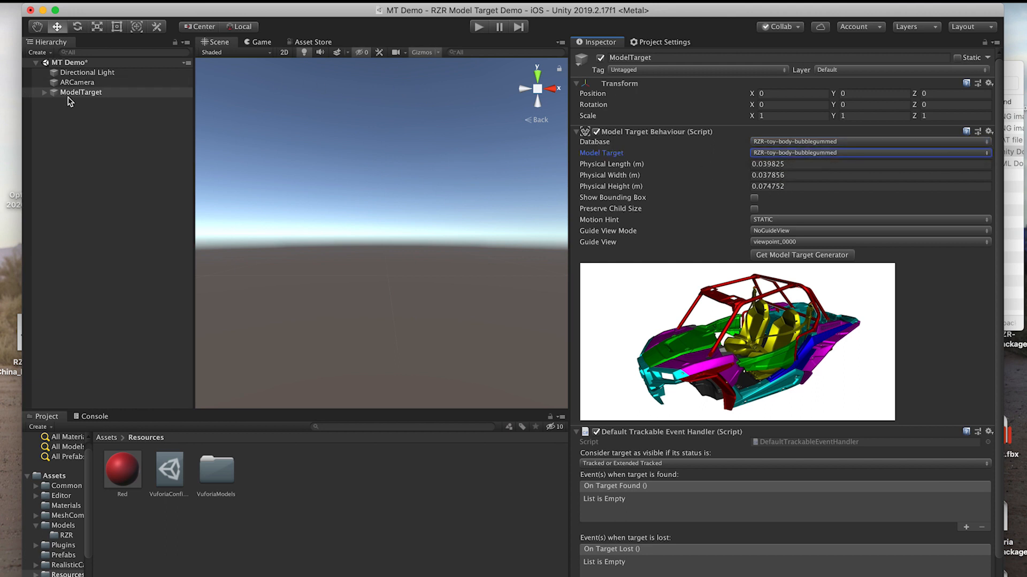
Place Rzr-Initial-TOY-Hologram under ModelTarget and run play mode to test tracking
{"action": "left_click", "coordinate": [81, 92]}
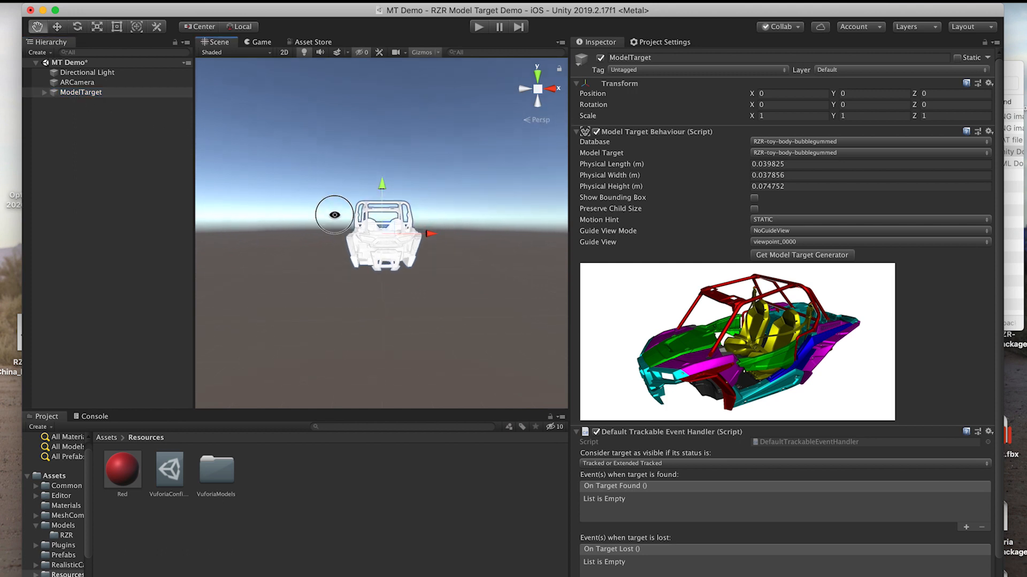
{"action": "left_click_drag", "start_coordinate": [334, 215], "coordinate": [464, 232]}
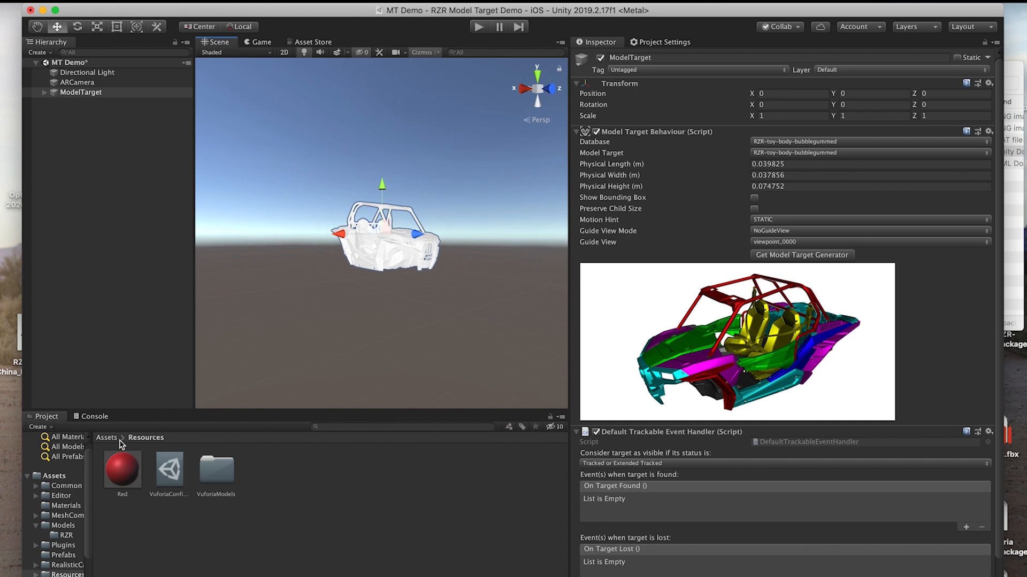
{"action": "type", "text": "holo"}
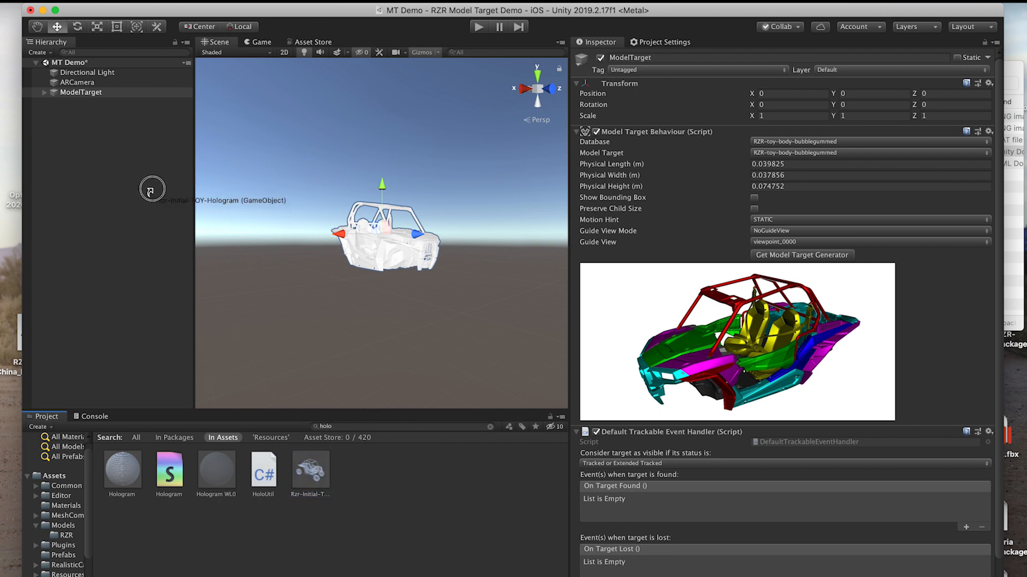
{"action": "left_click", "coordinate": [82, 92]}
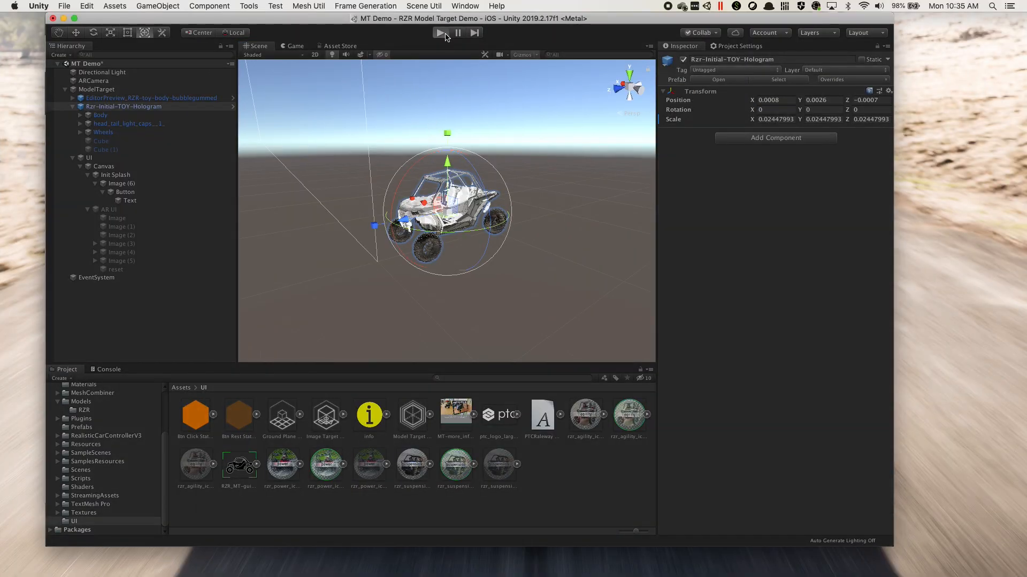
{"action": "left_click", "coordinate": [437, 32]}
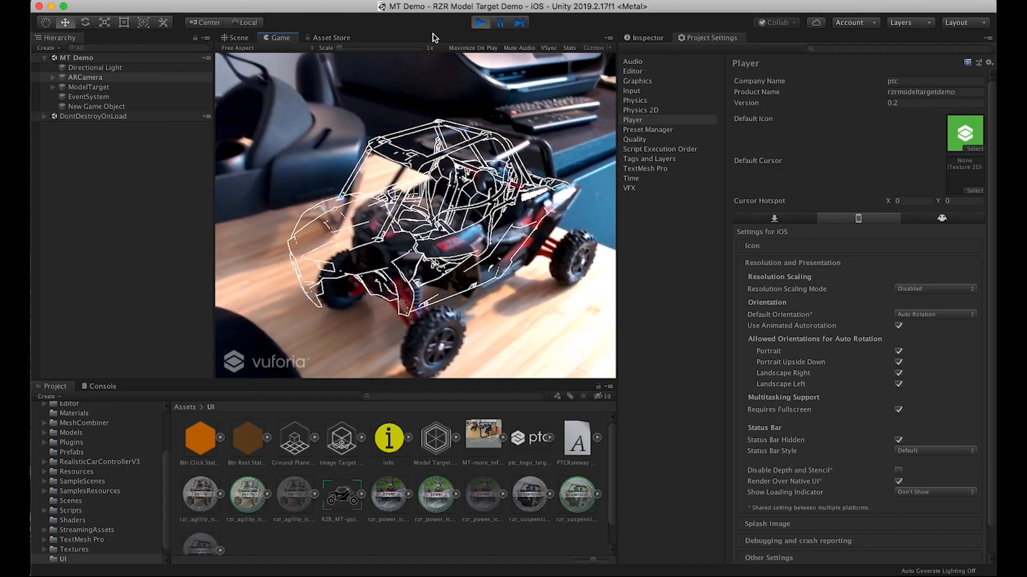